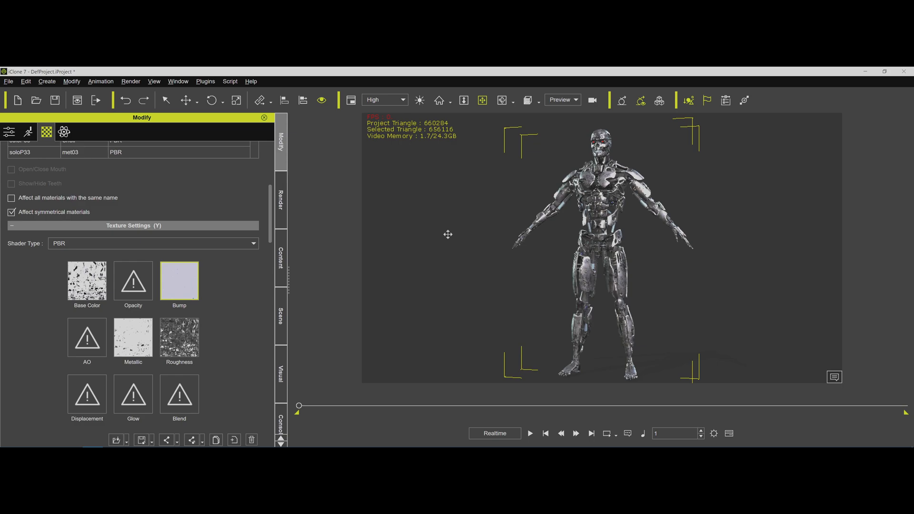
{"action": "mouse_move", "coordinate": [560, 264]}
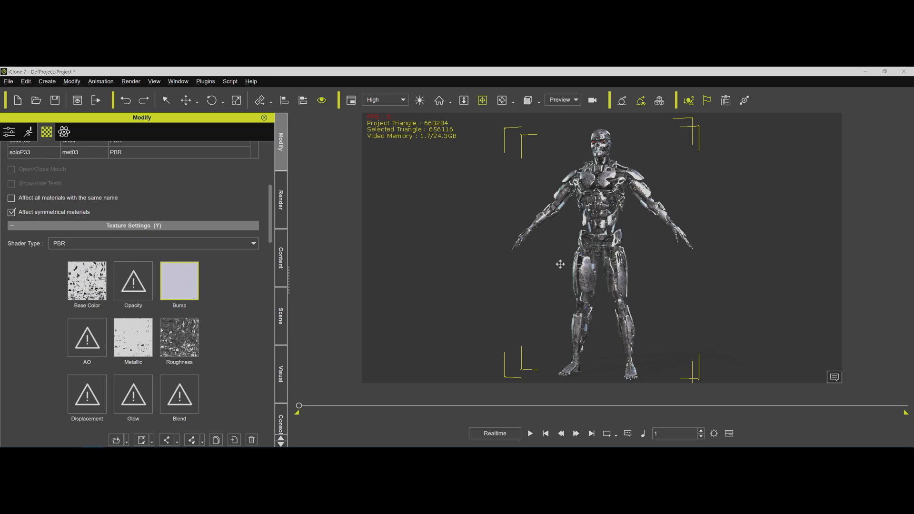
{"action": "mouse_move", "coordinate": [515, 226]}
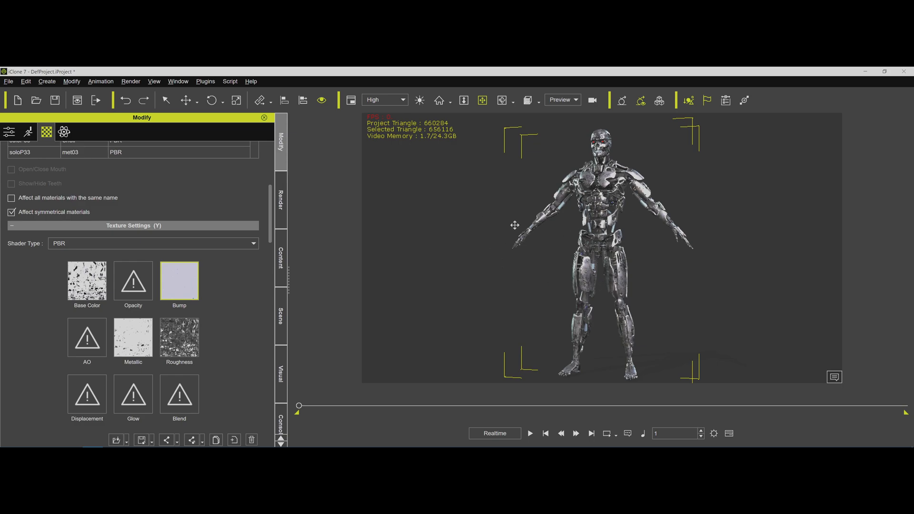
{"action": "mouse_move", "coordinate": [504, 229]}
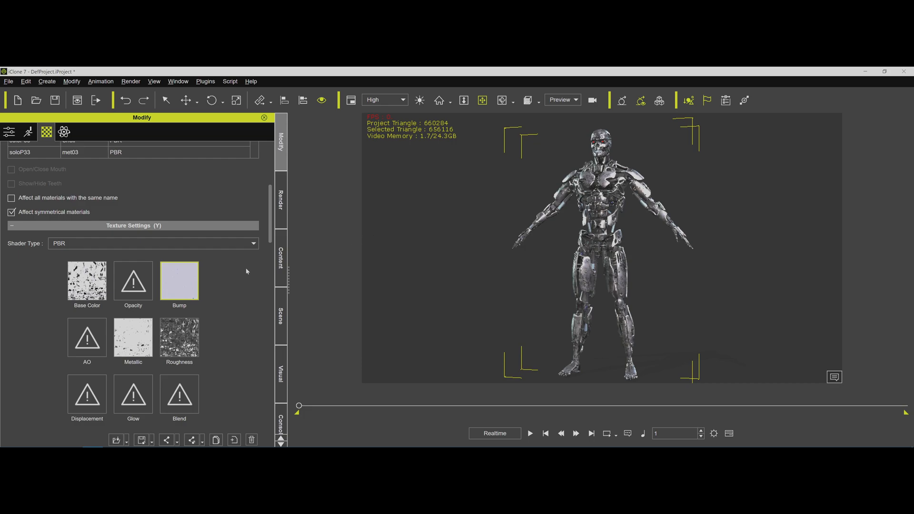
{"action": "mouse_move", "coordinate": [65, 312]}
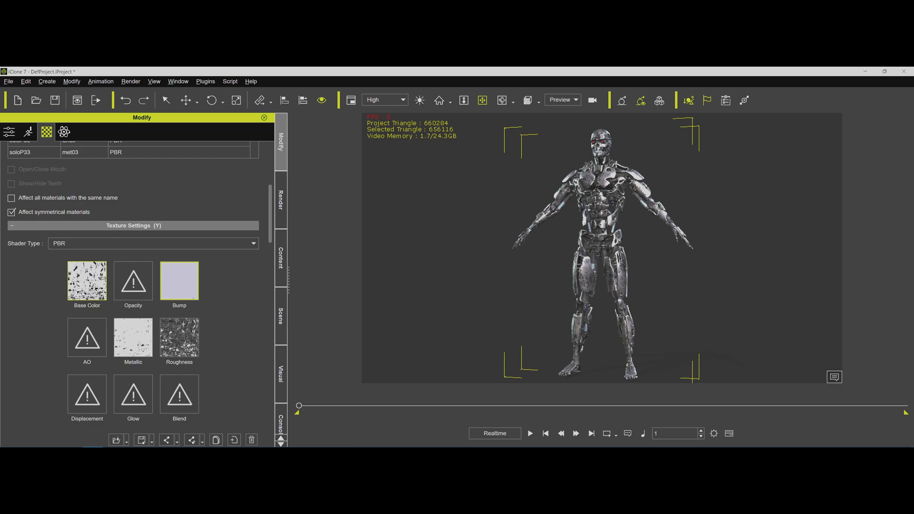
{"action": "mouse_move", "coordinate": [478, 235]}
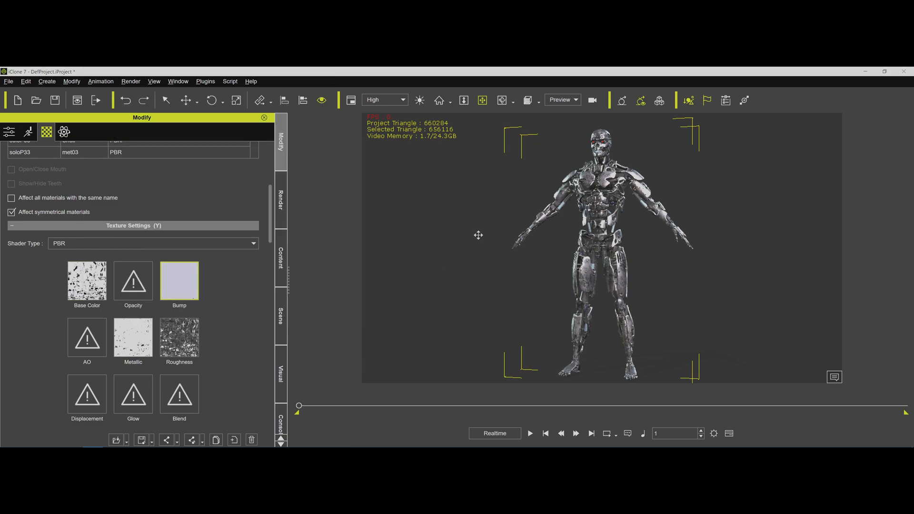
{"action": "mouse_move", "coordinate": [432, 171]}
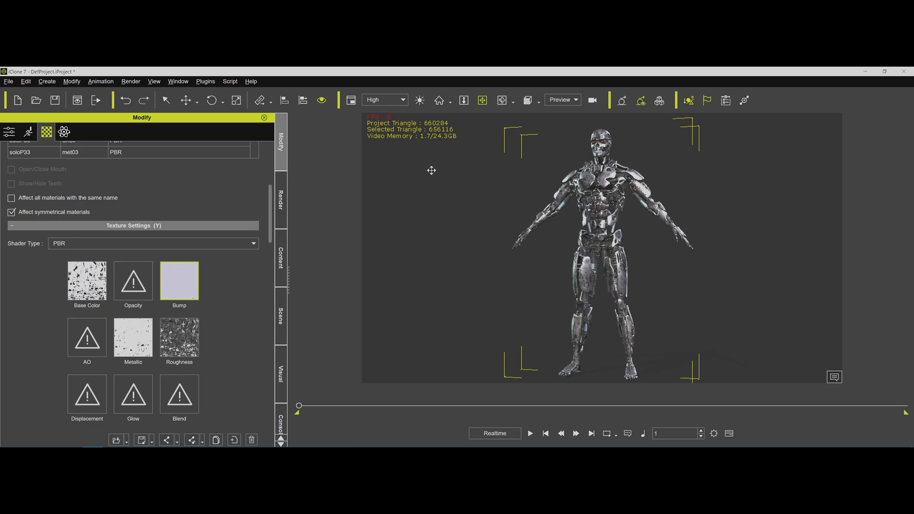
{"action": "mouse_move", "coordinate": [439, 174]}
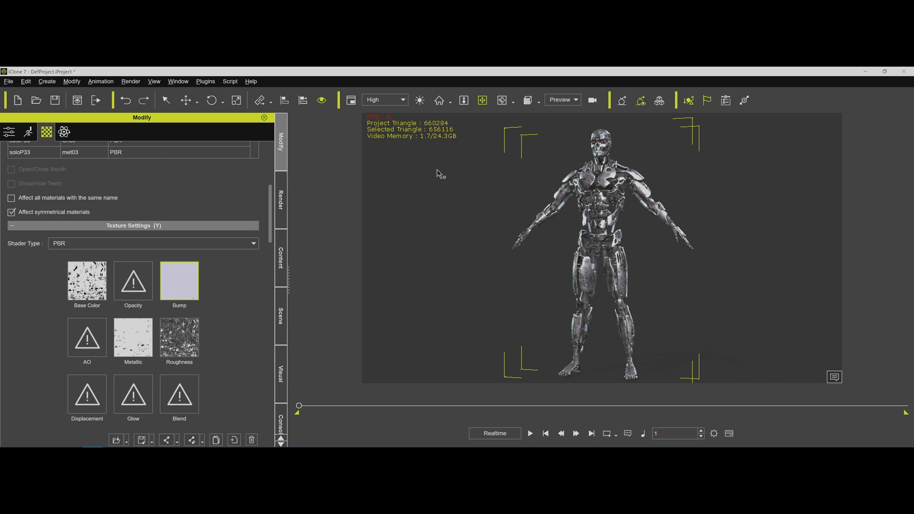
{"action": "mouse_move", "coordinate": [437, 144]}
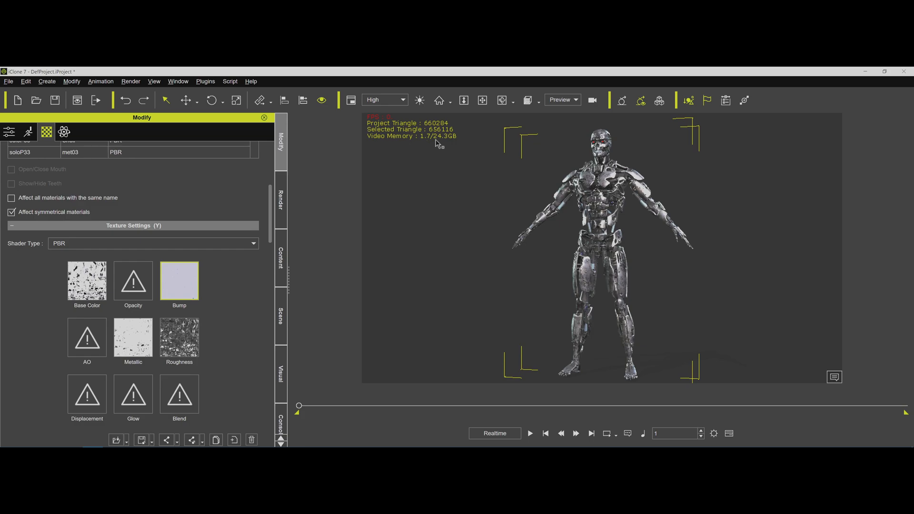
{"action": "mouse_move", "coordinate": [430, 146]}
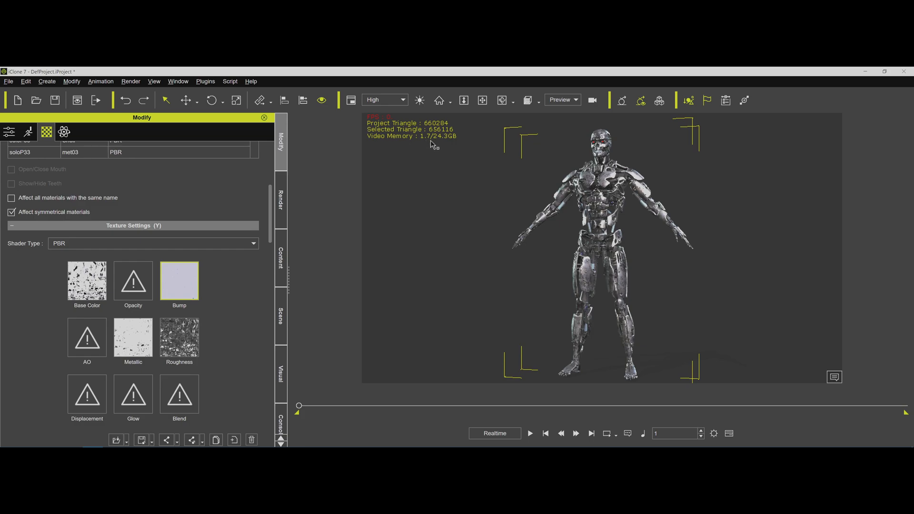
{"action": "mouse_move", "coordinate": [442, 176]}
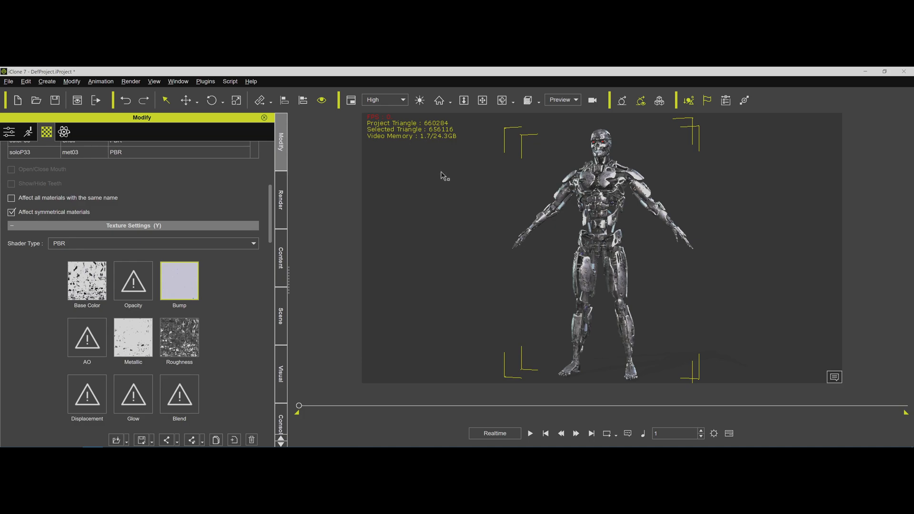
{"action": "mouse_move", "coordinate": [517, 257]}
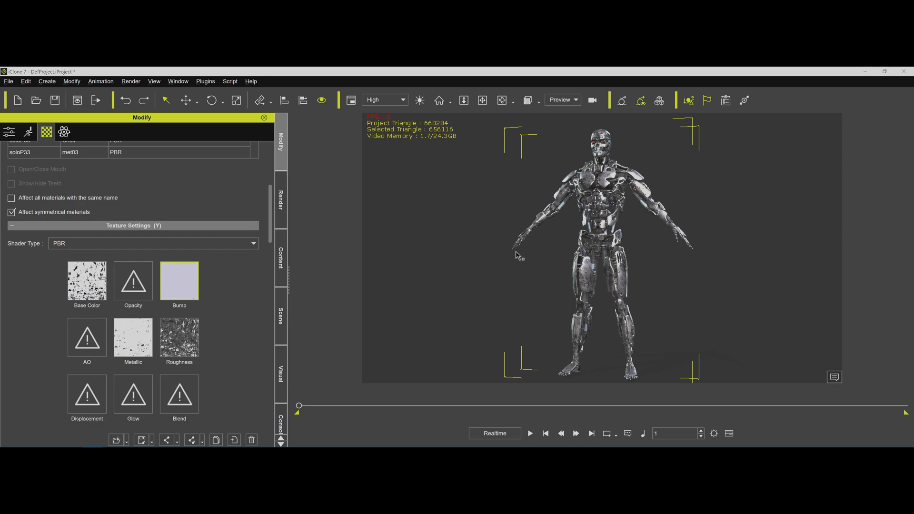
{"action": "mouse_move", "coordinate": [434, 185]}
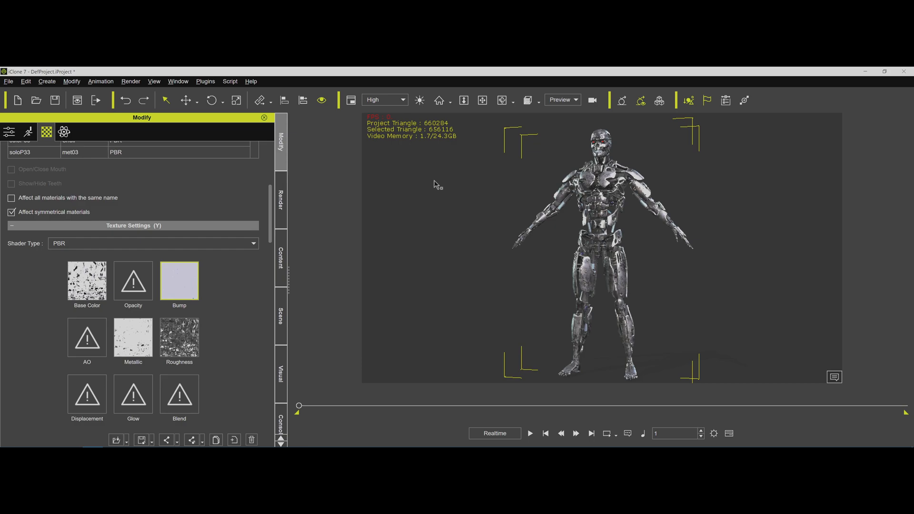
{"action": "mouse_move", "coordinate": [360, 320]}
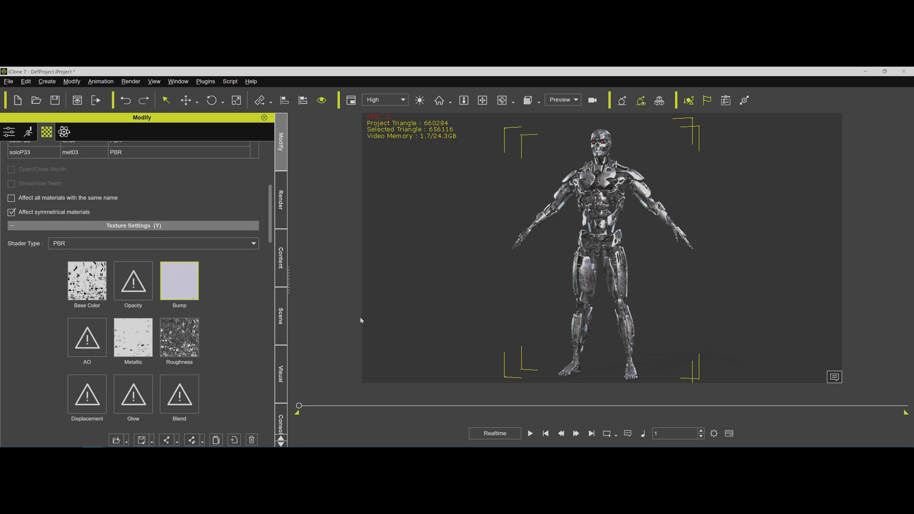